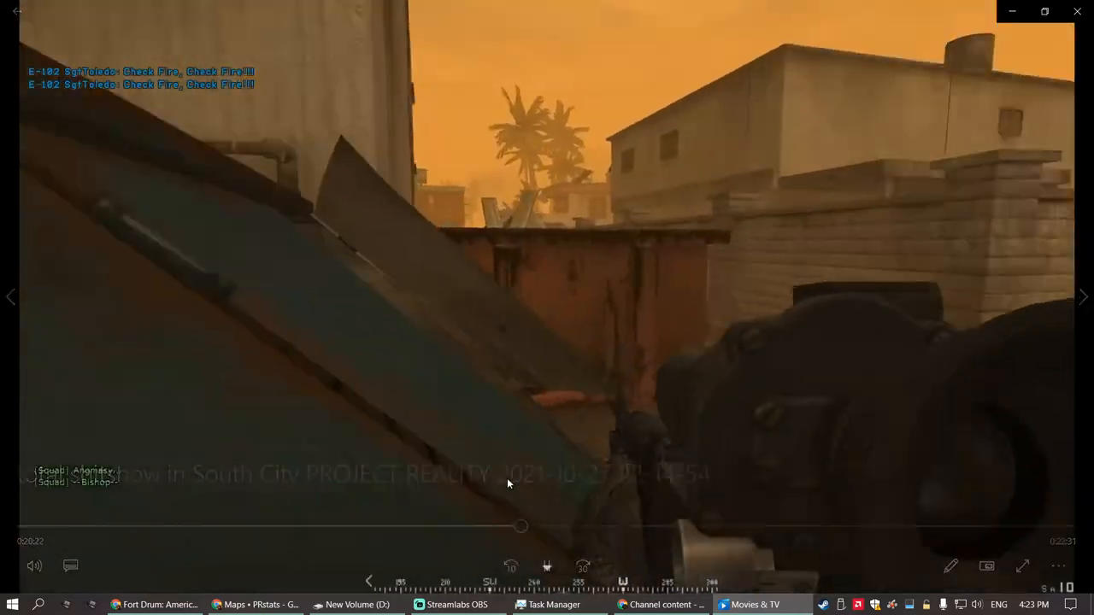
# Step: Scrub the South City recording back and forth until it reaches the squad-and-map screen at 14:53
pyautogui.moveTo(521, 527); pyautogui.dragTo(491, 527)
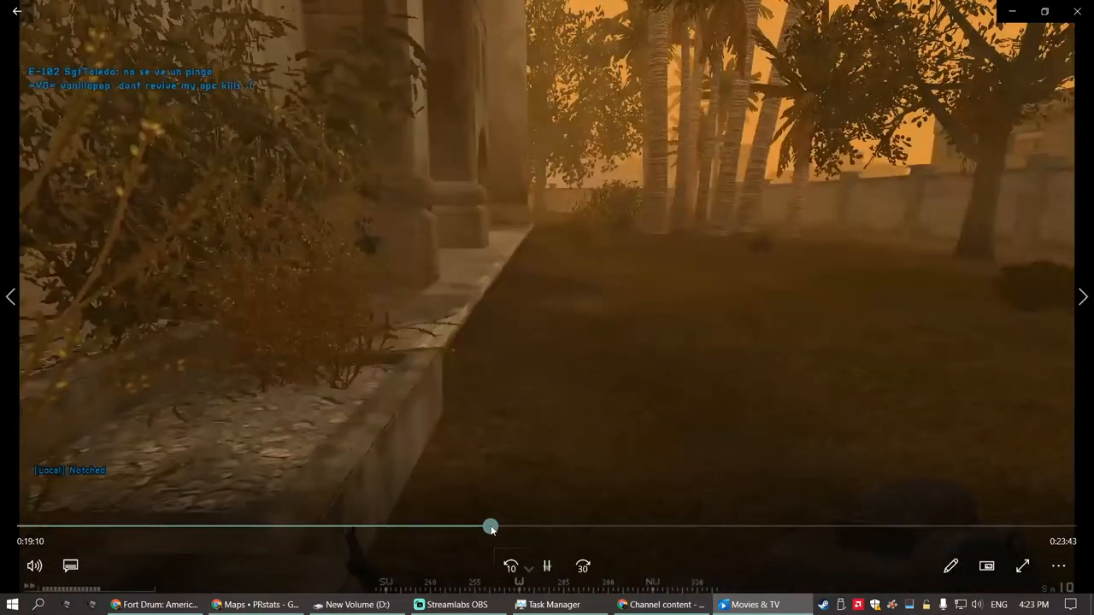
pyautogui.moveTo(489, 525); pyautogui.dragTo(27, 525)
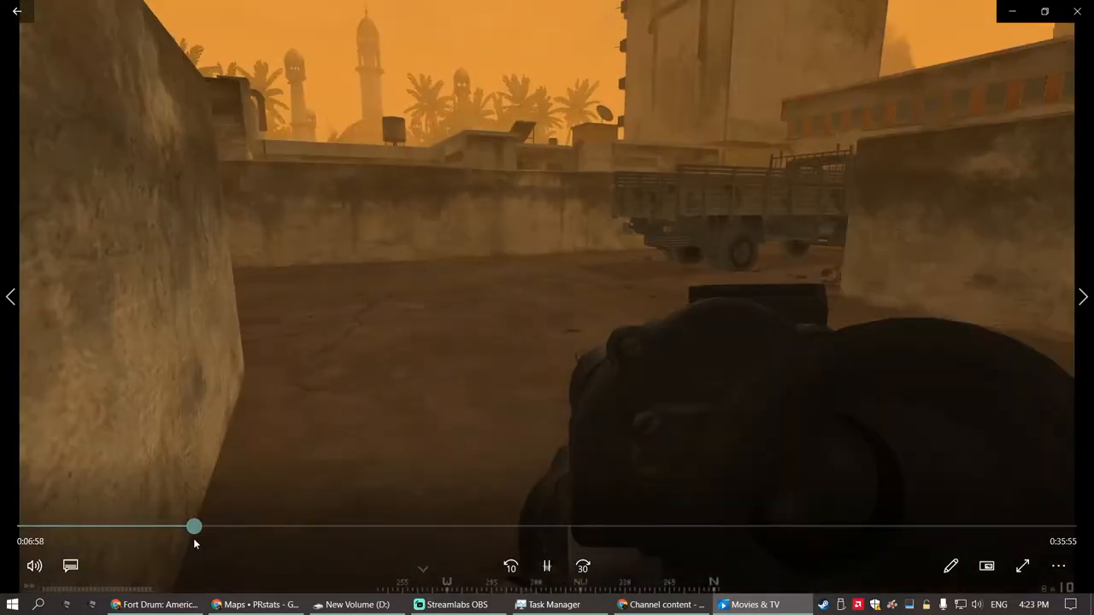
pyautogui.moveTo(195, 526); pyautogui.dragTo(295, 526)
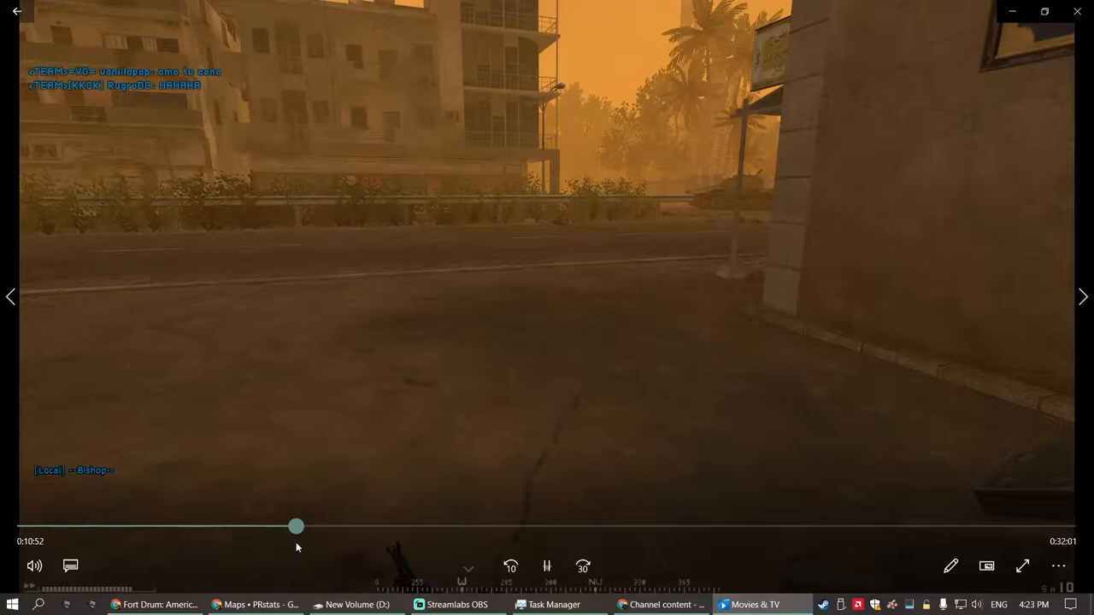
pyautogui.moveTo(295, 526); pyautogui.dragTo(335, 526)
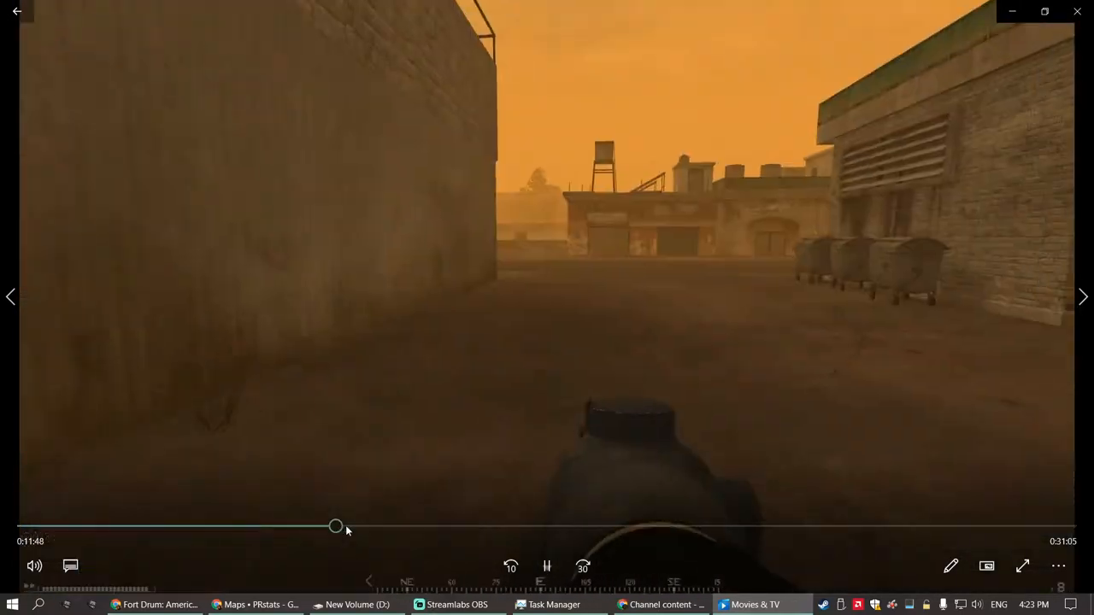
pyautogui.moveTo(335, 526); pyautogui.dragTo(387, 527)
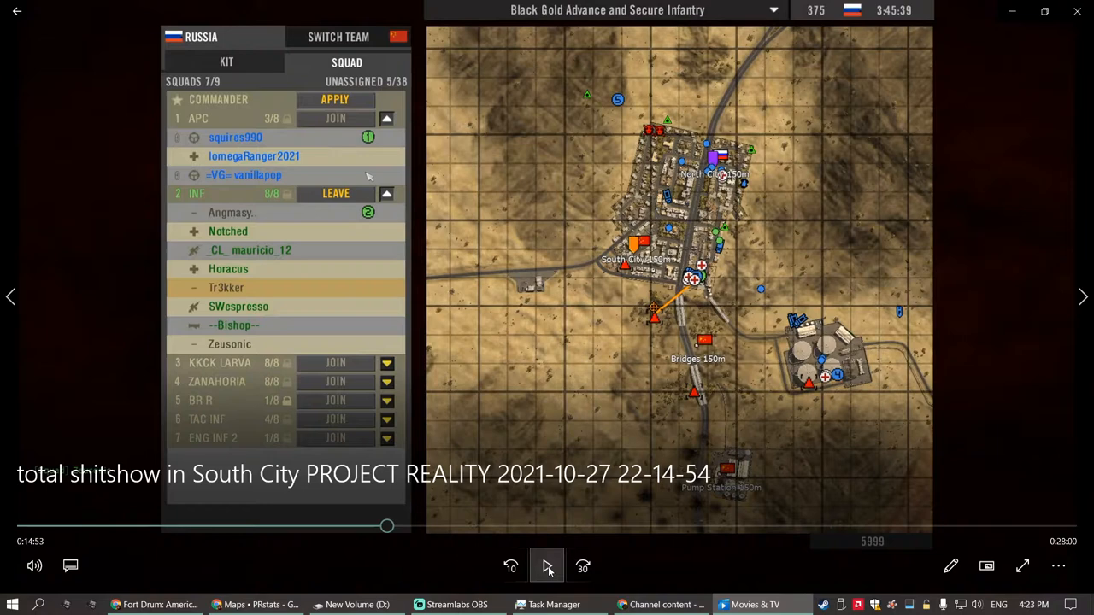
# Step: Pause playback, scrub forward along the seek bar, and resume playing from about 19:25
pyautogui.click(547, 564)
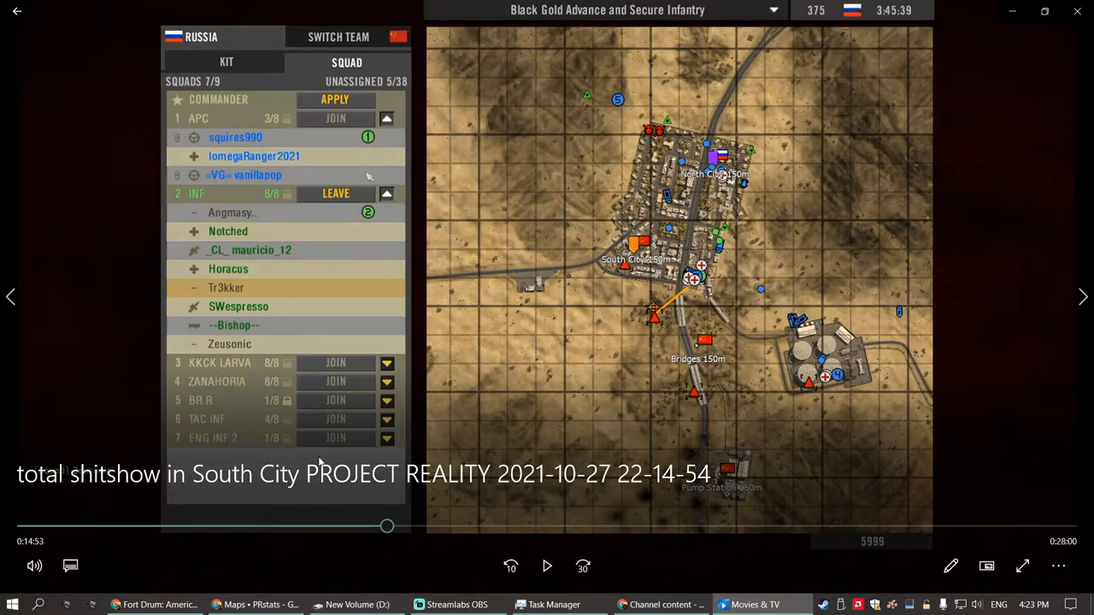
pyautogui.moveTo(396, 506)
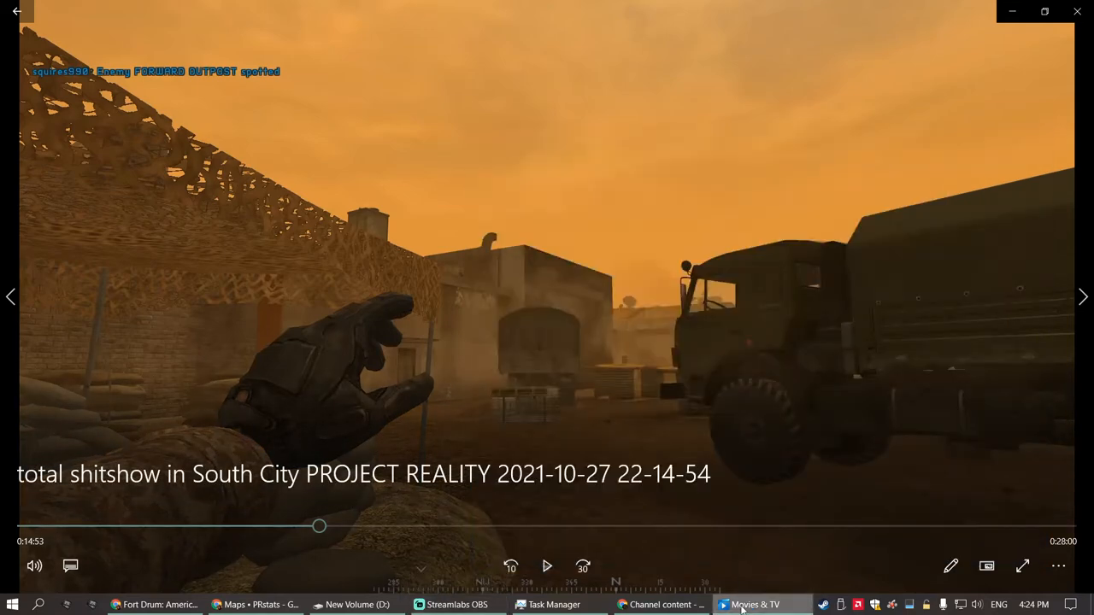
pyautogui.moveTo(318, 526); pyautogui.dragTo(367, 527)
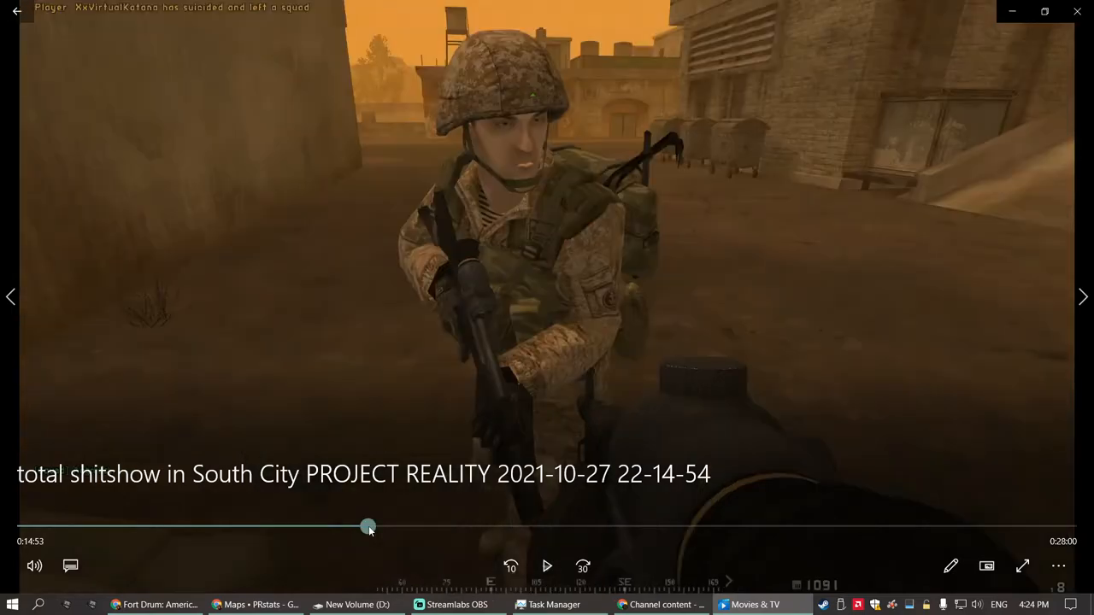
pyautogui.moveTo(367, 526); pyautogui.dragTo(402, 527)
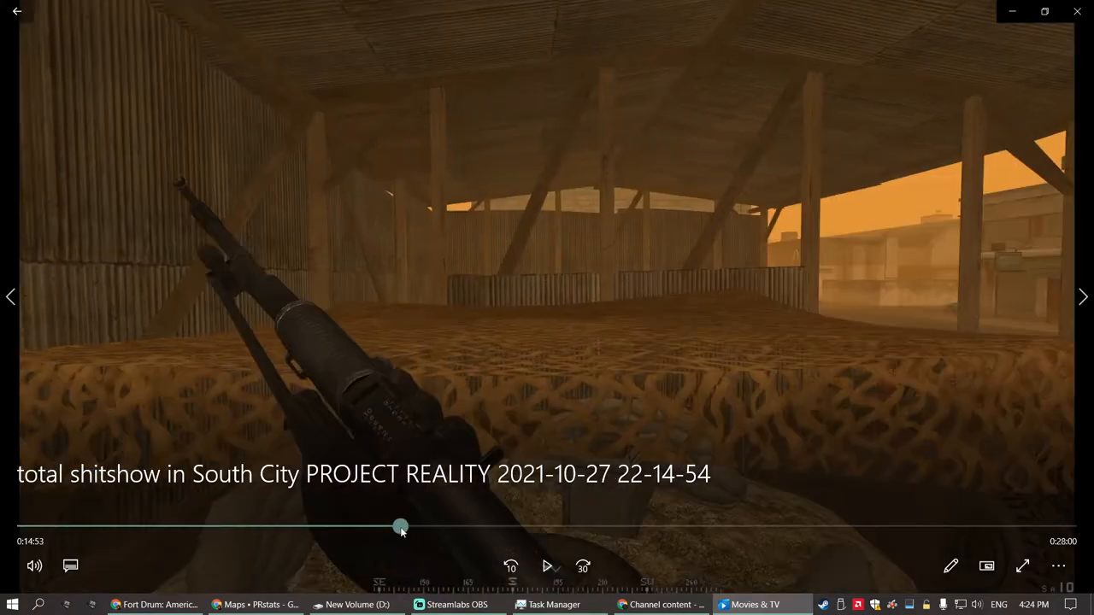
pyautogui.moveTo(402, 527); pyautogui.dragTo(476, 527)
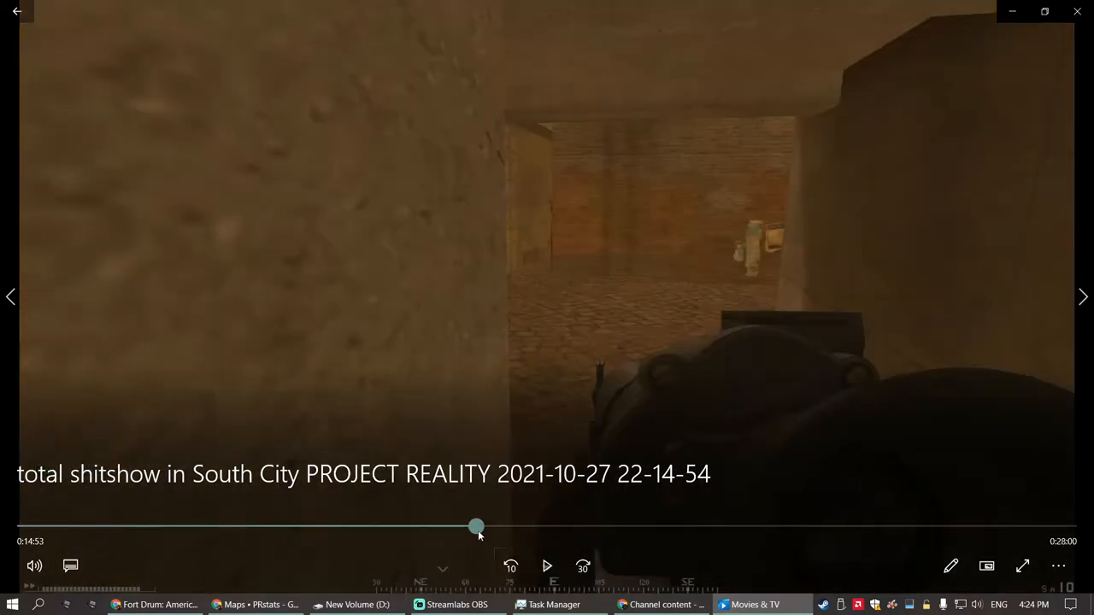
pyautogui.moveTo(475, 527); pyautogui.dragTo(554, 527)
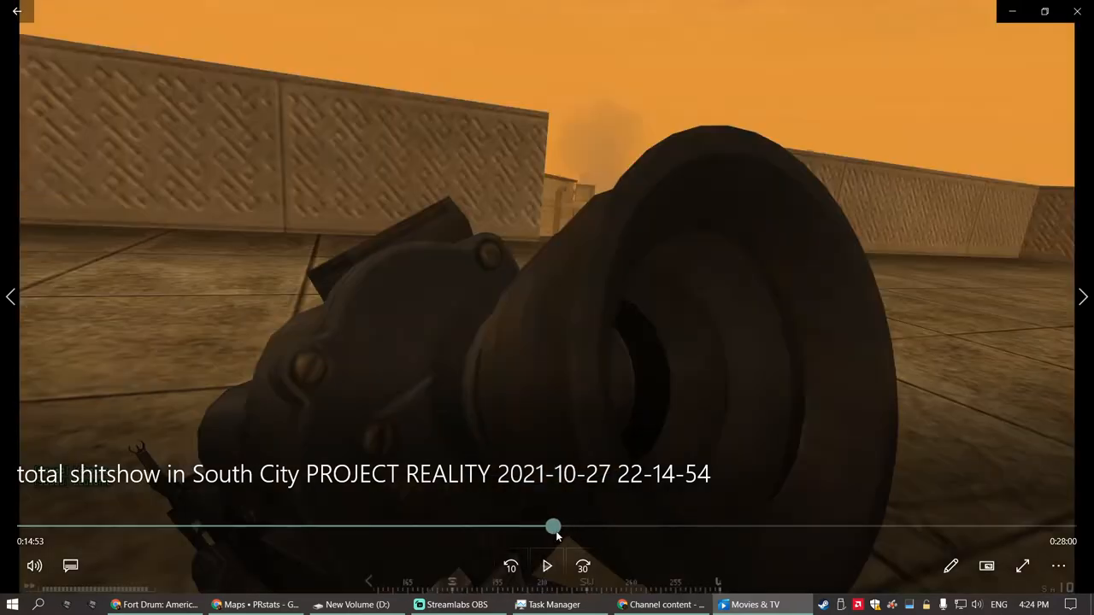
pyautogui.moveTo(554, 527); pyautogui.dragTo(523, 527)
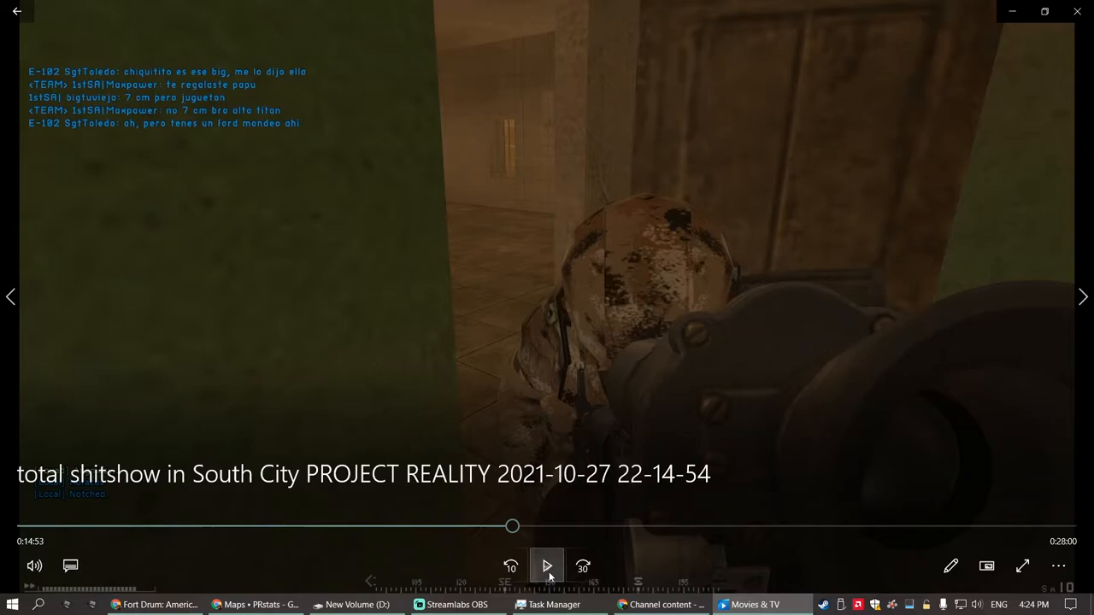
pyautogui.click(547, 564)
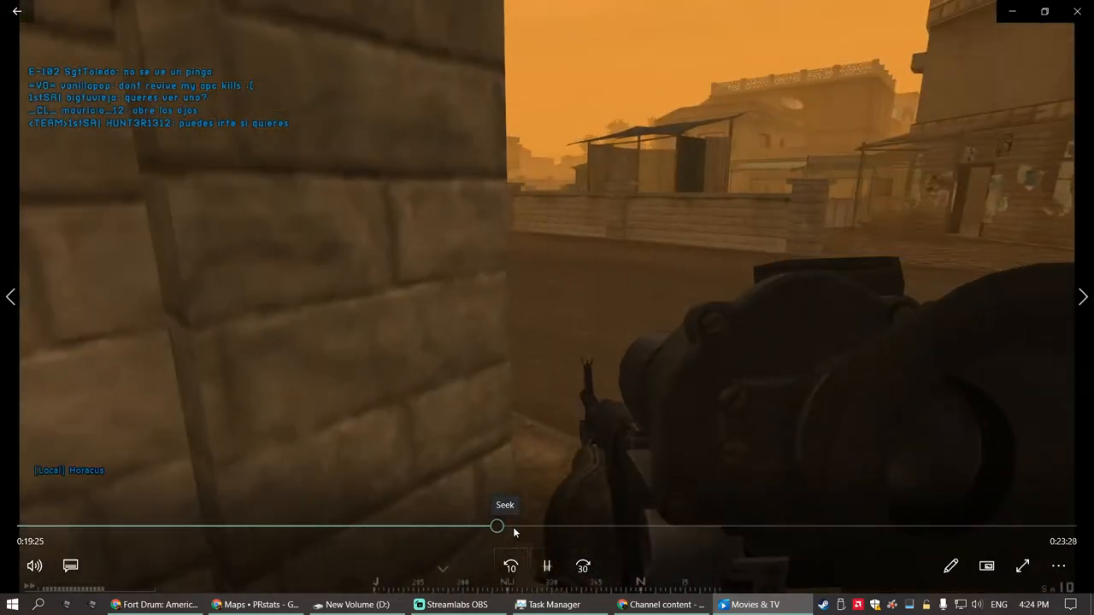
pyautogui.moveTo(496, 526); pyautogui.dragTo(513, 527)
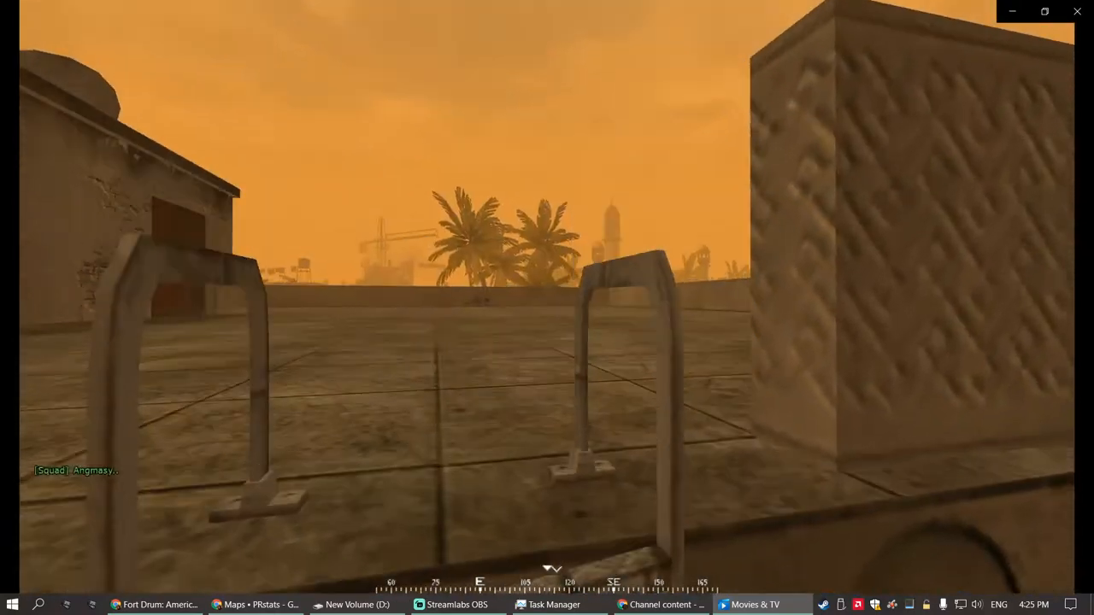
pyautogui.moveTo(547, 308)
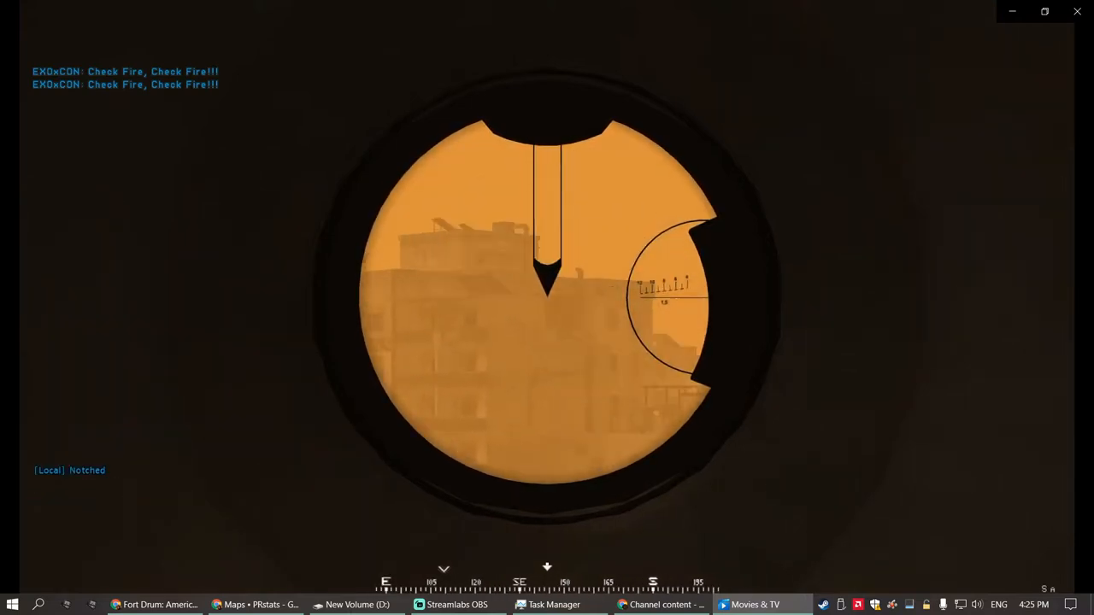
pyautogui.moveTo(547, 307)
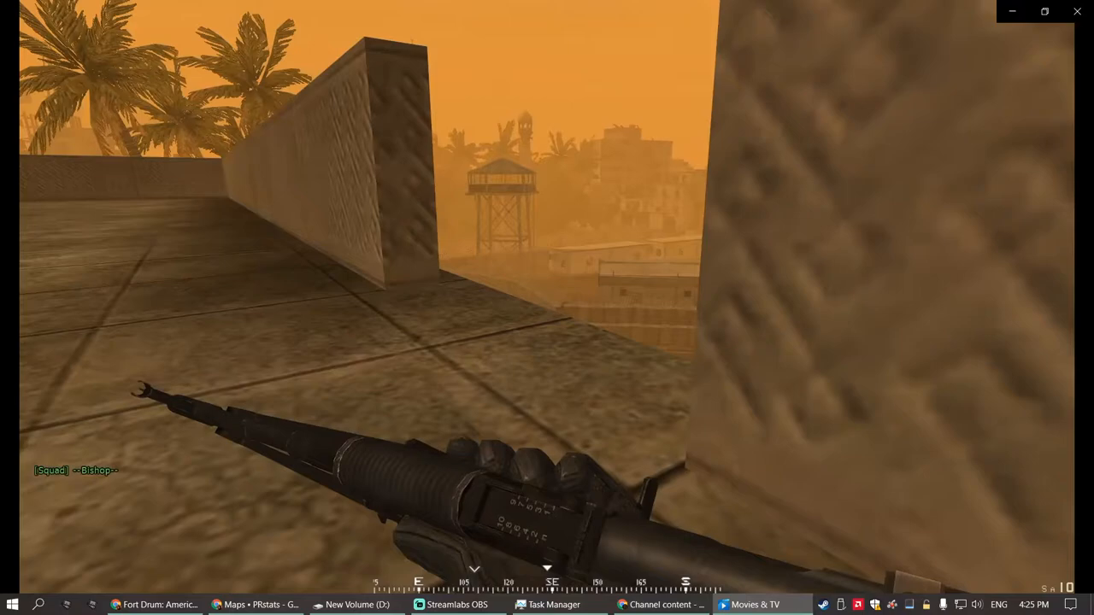
pyautogui.moveTo(547, 308)
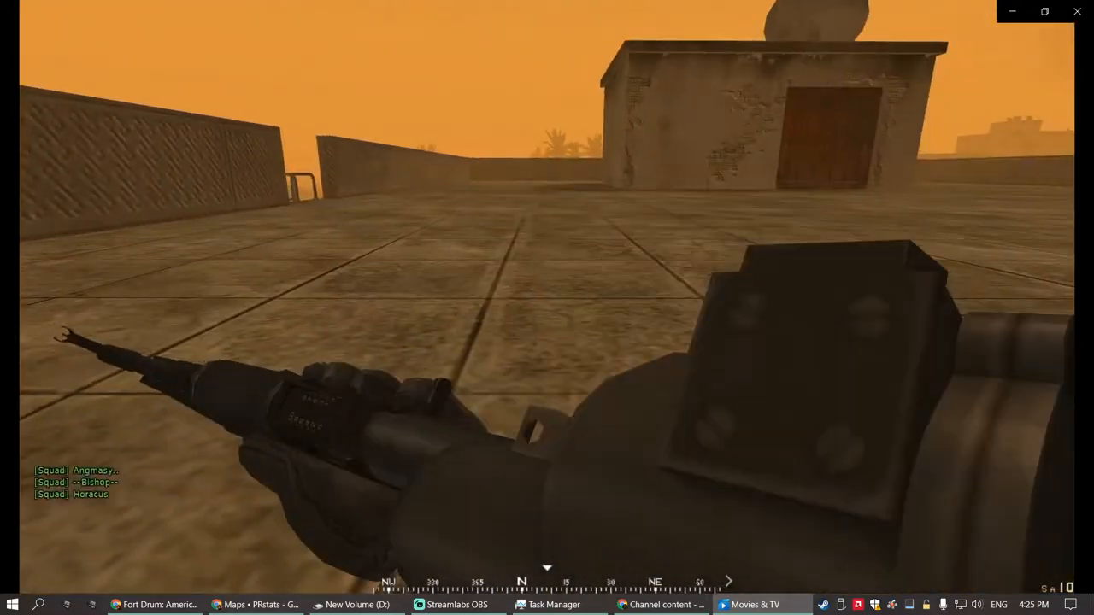
pyautogui.press('m')
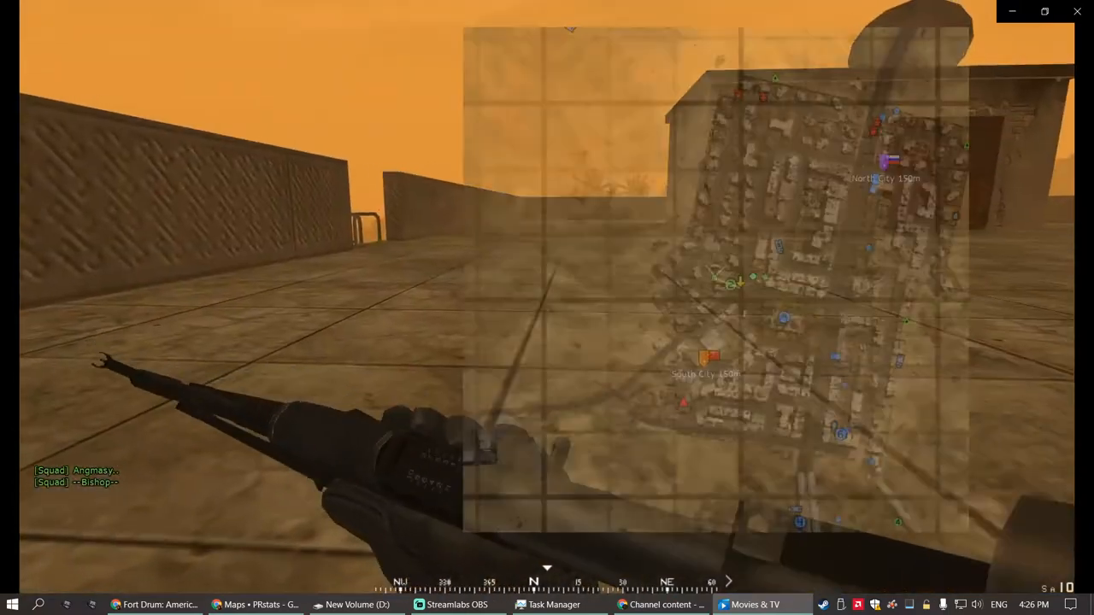
pyautogui.press('m')
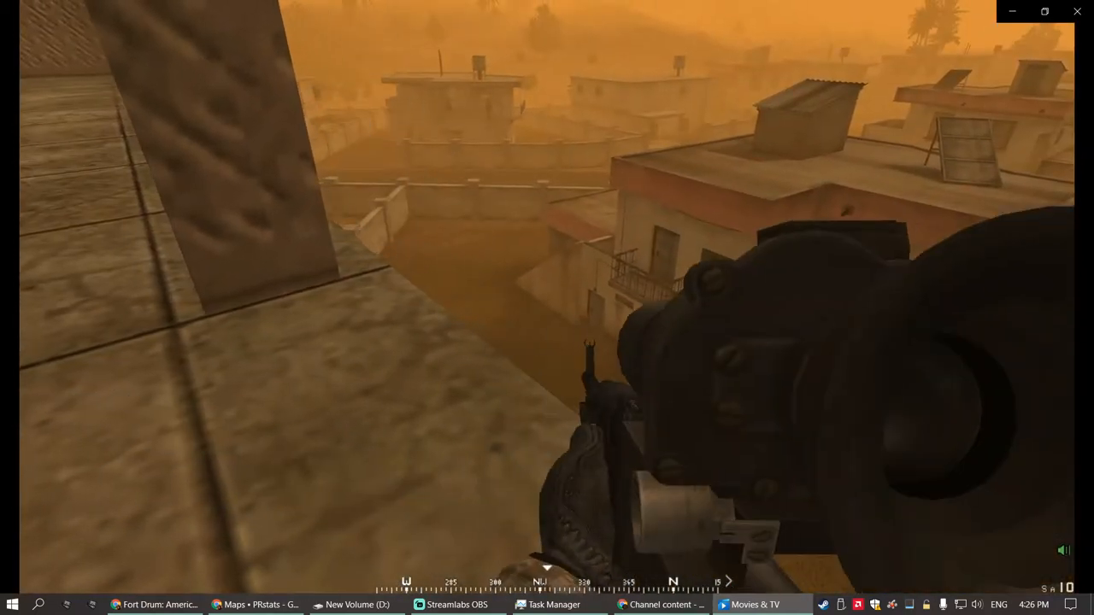
pyautogui.moveTo(547, 308)
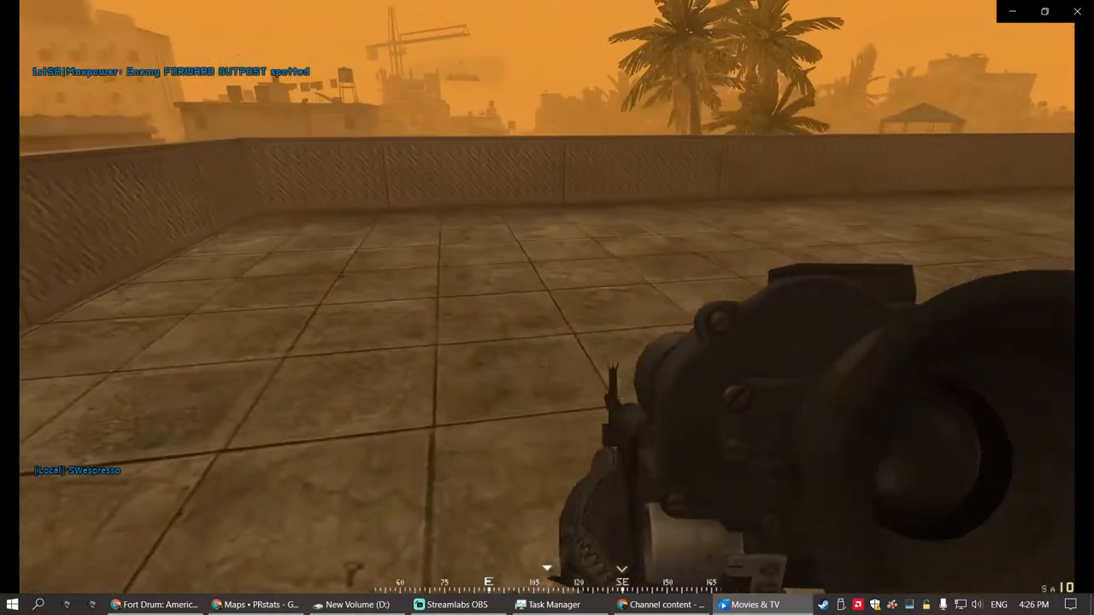
pyautogui.moveTo(547, 308)
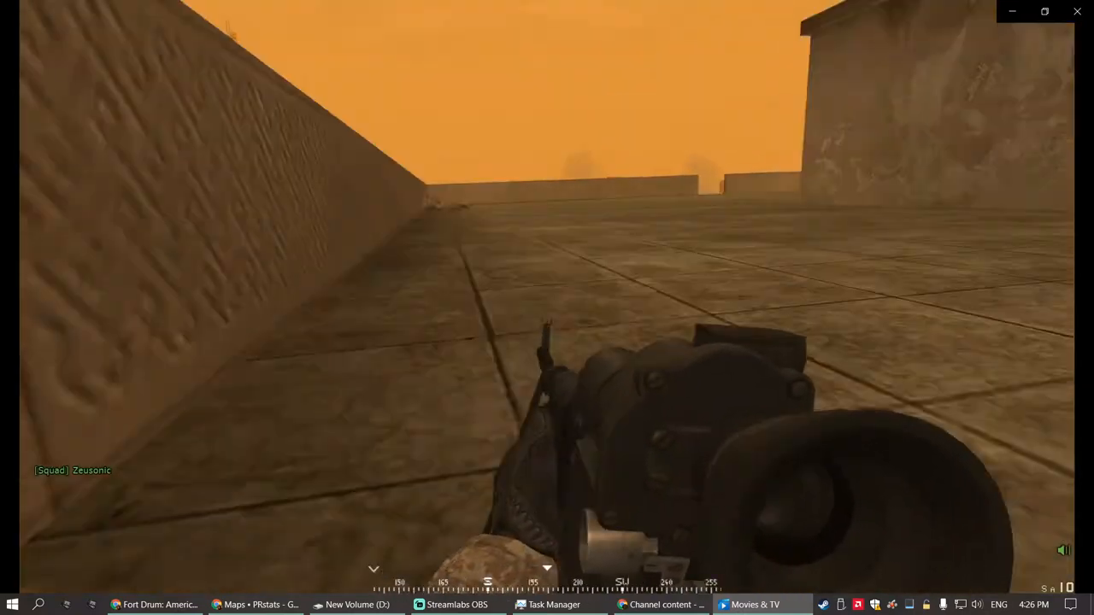
pyautogui.press('m')
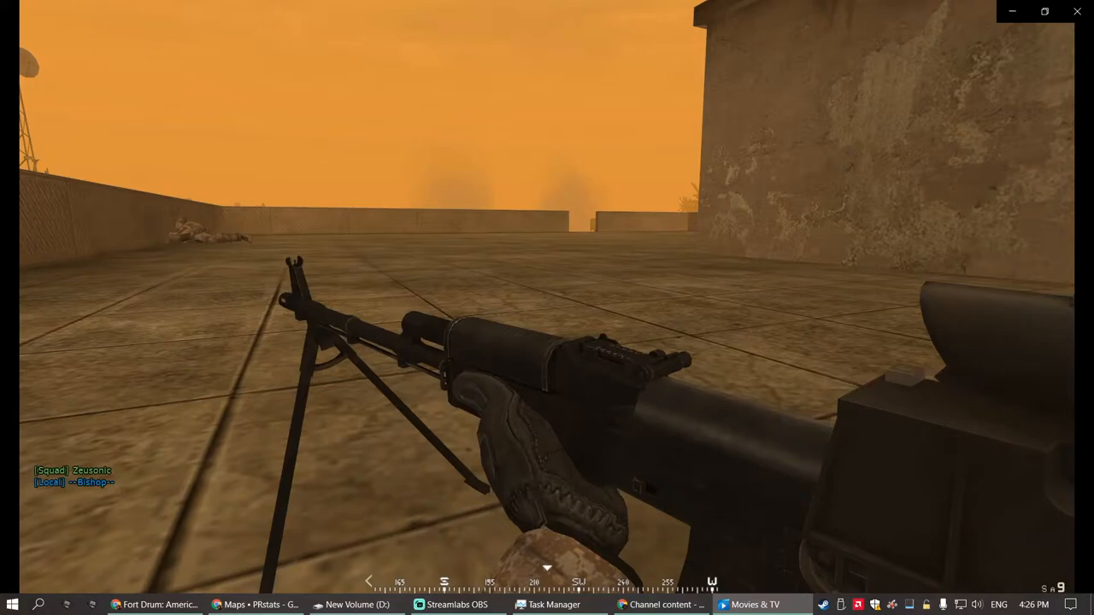
pyautogui.press('m')
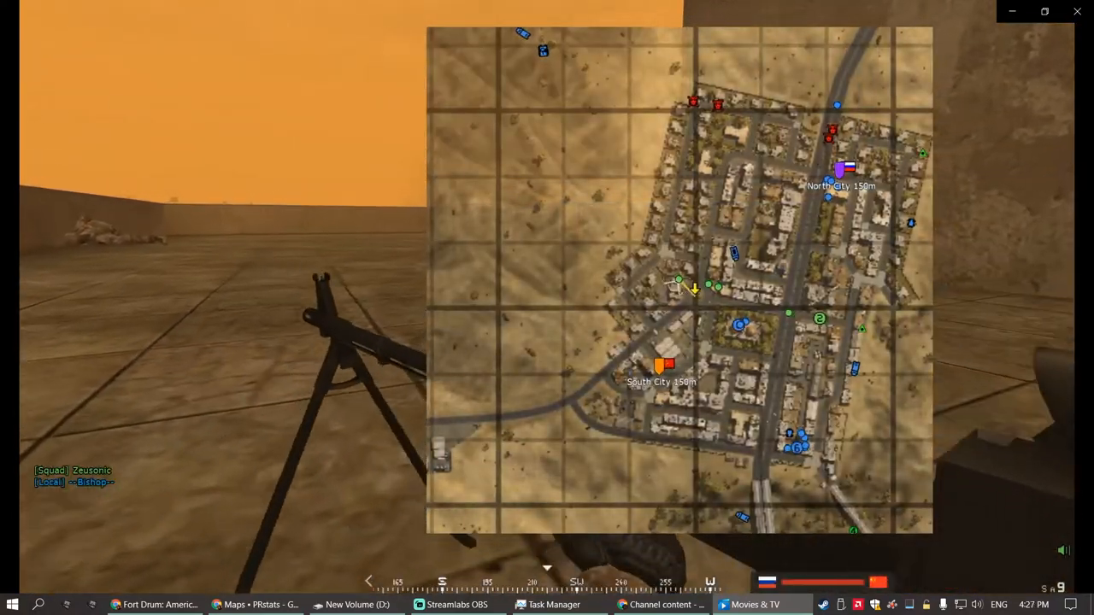
pyautogui.press('m')
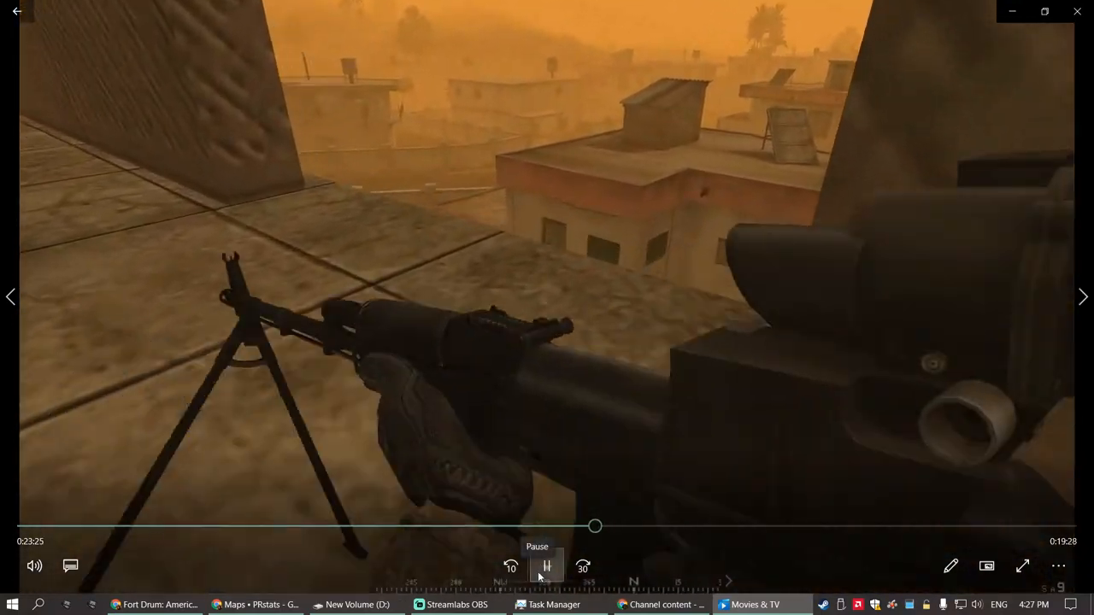
pyautogui.click(547, 567)
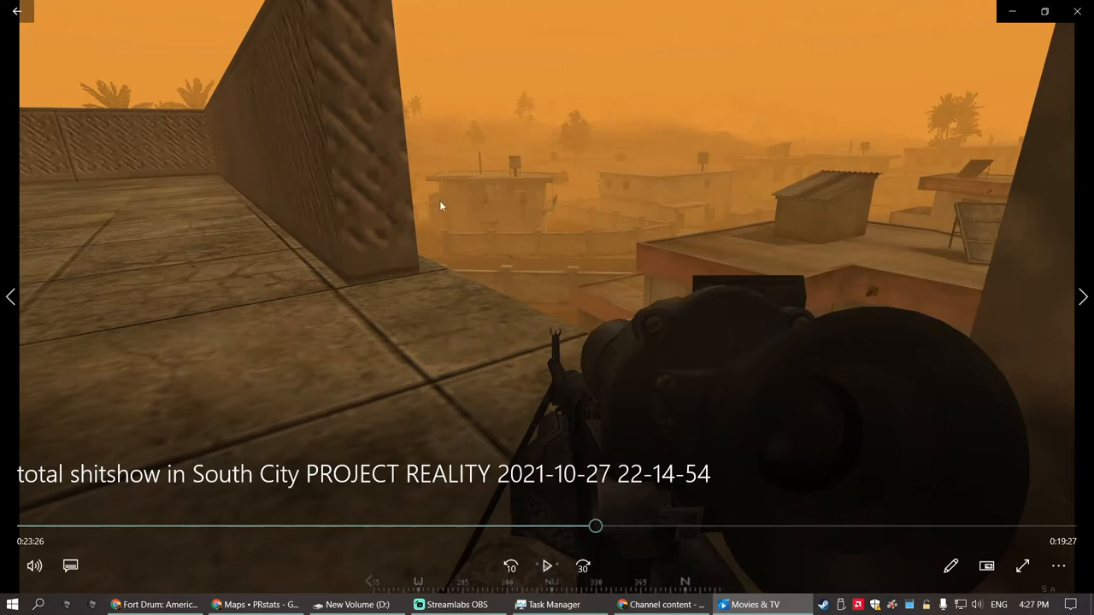
pyautogui.moveTo(547, 565)
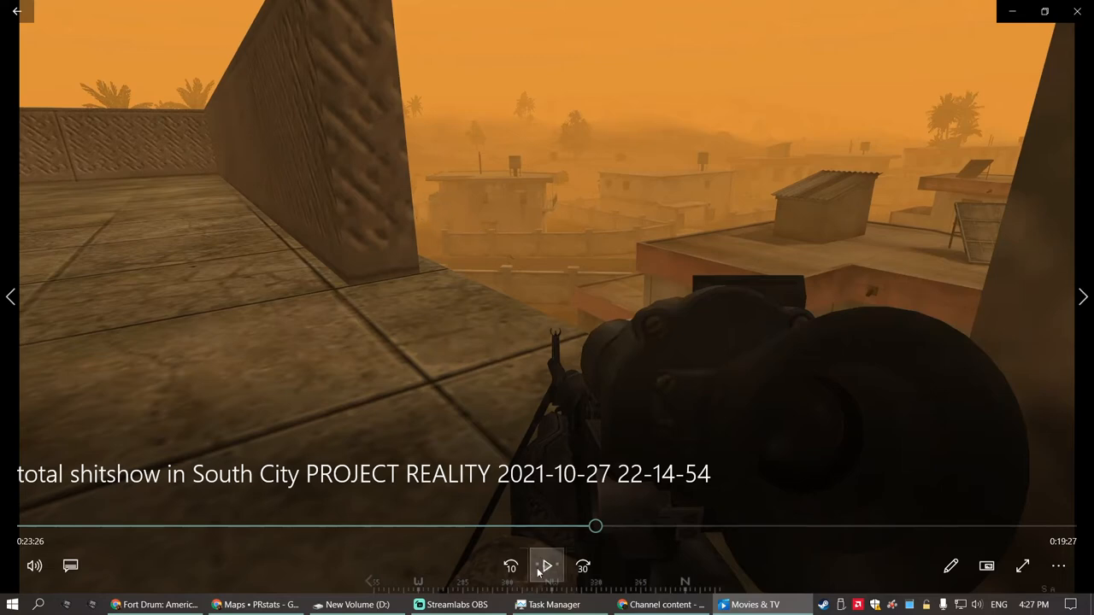
pyautogui.click(545, 567)
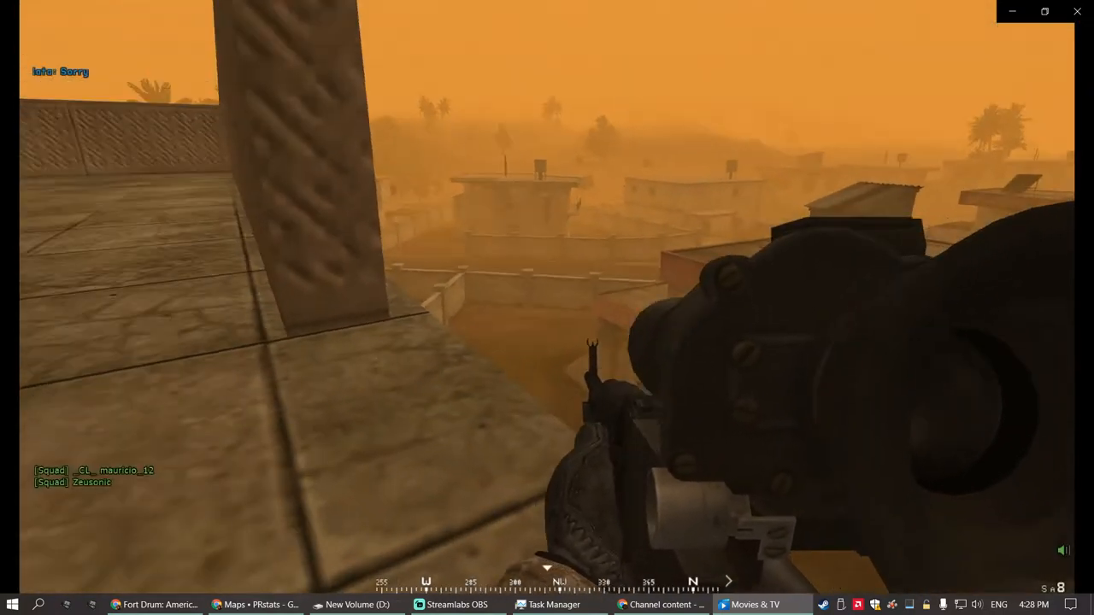
# Step: Show the volume slider, sitting at 28, while the scoped gameplay keeps playing
pyautogui.press('m')
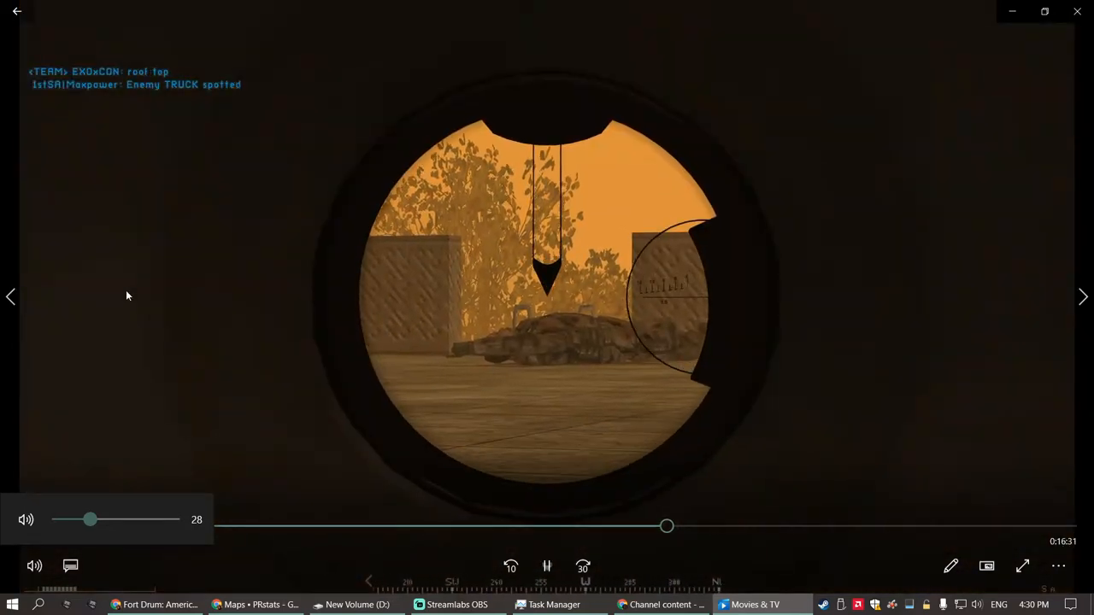
pyautogui.click(547, 567)
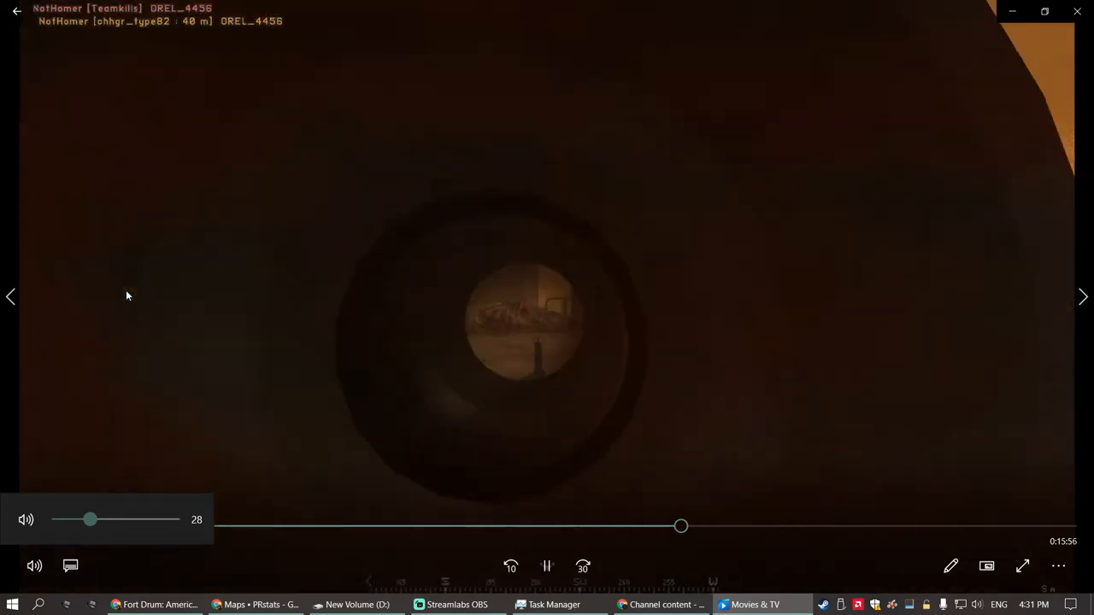
pyautogui.moveTo(93, 519); pyautogui.dragTo(119, 519)
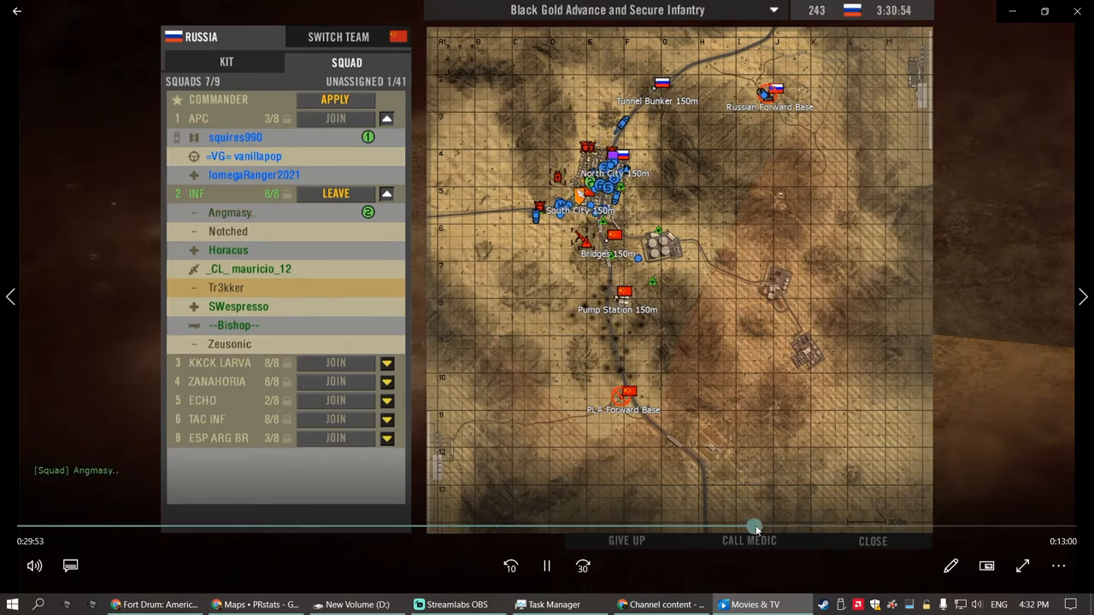
# Step: Scrub to the final moments around 37:41 on the squad map, then bring up Streamlabs OBS
pyautogui.click(226, 62)
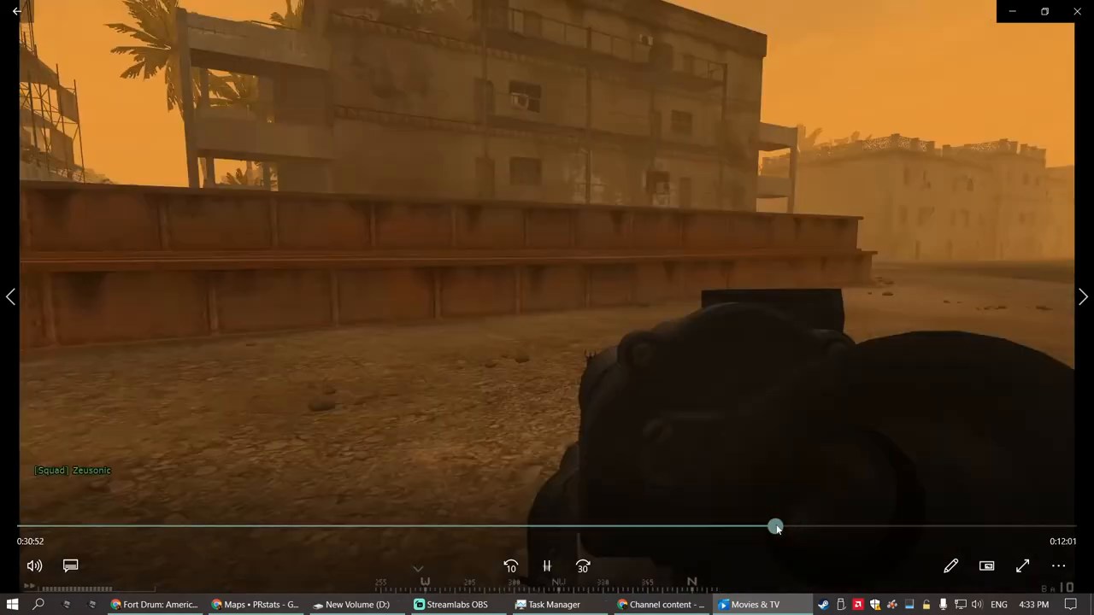
pyautogui.moveTo(776, 527); pyautogui.dragTo(811, 526)
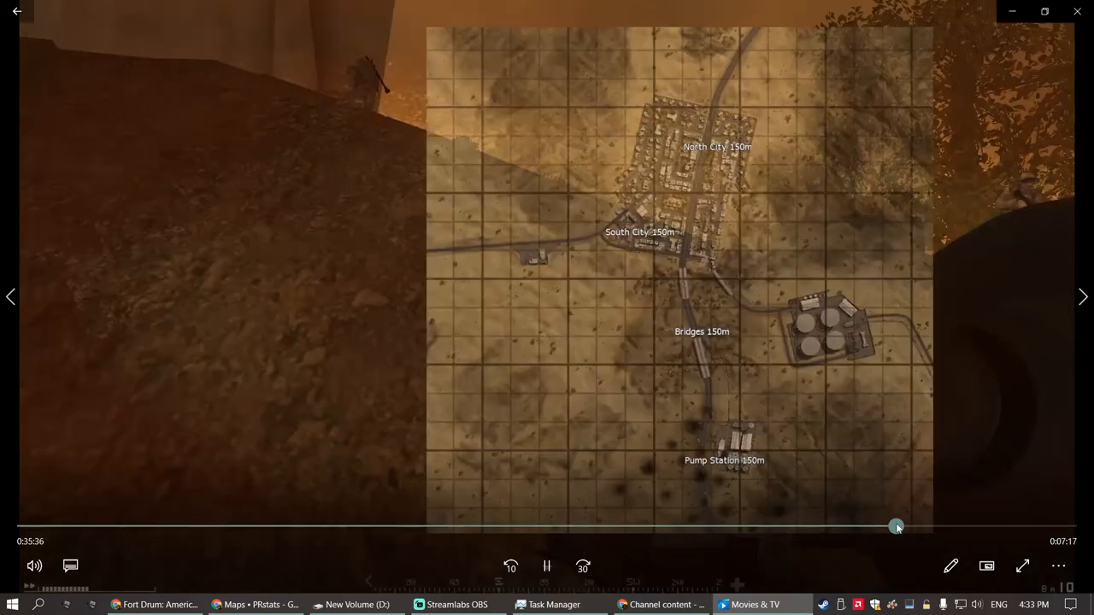
pyautogui.moveTo(897, 527); pyautogui.dragTo(944, 527)
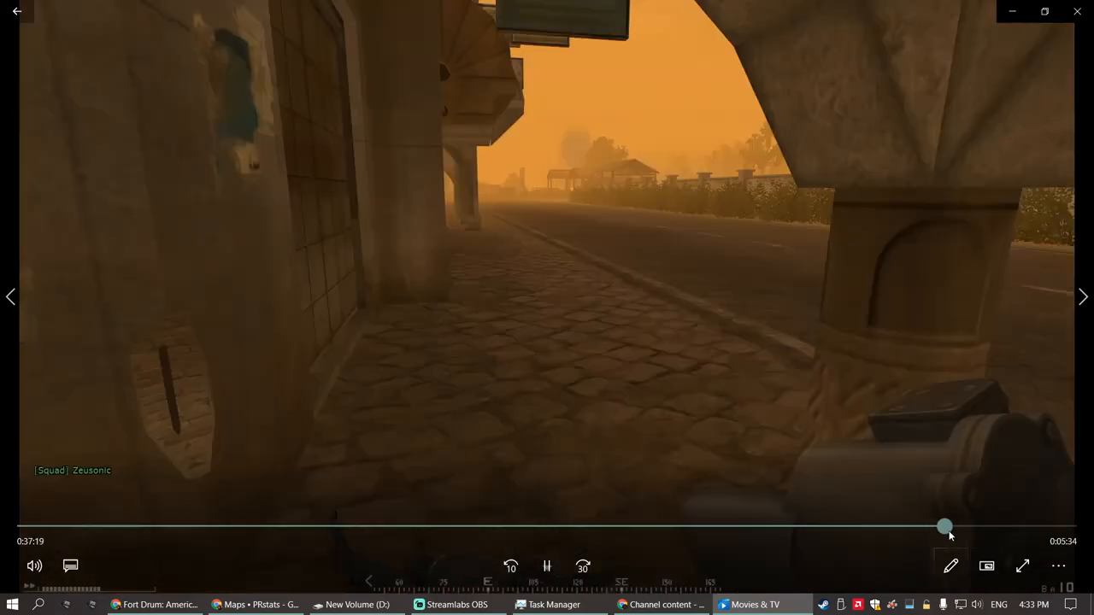
pyautogui.moveTo(943, 527); pyautogui.dragTo(1006, 527)
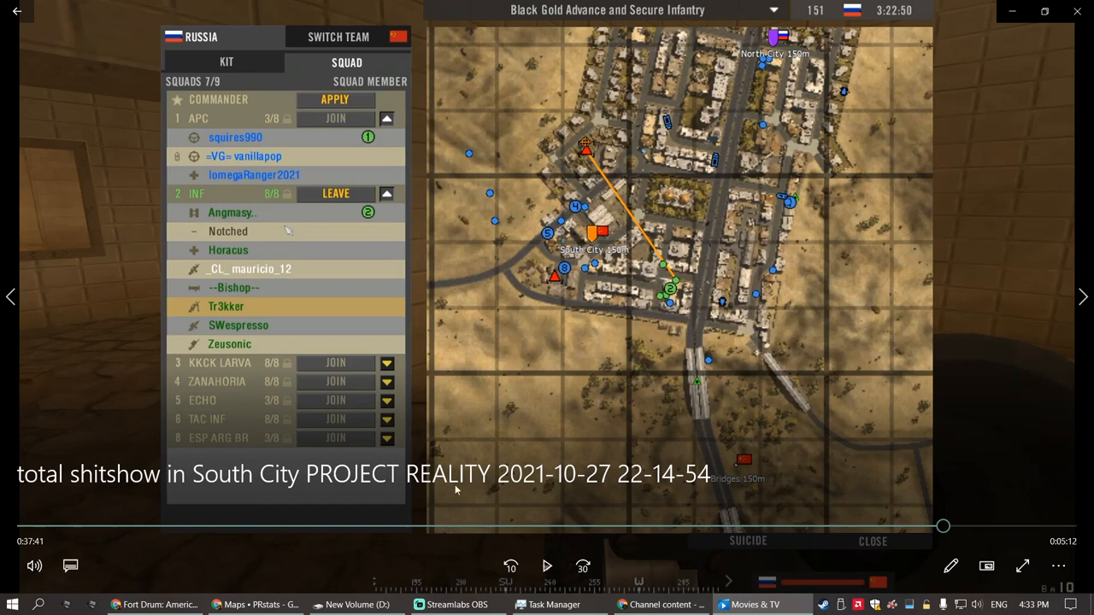
pyautogui.moveTo(435, 526)
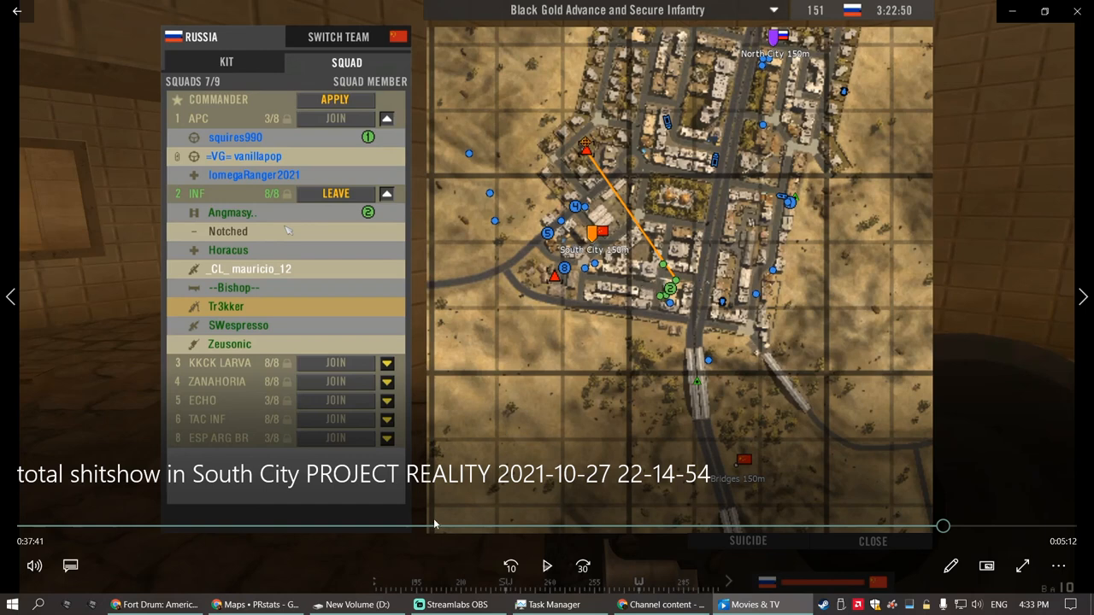
pyautogui.moveTo(450, 564)
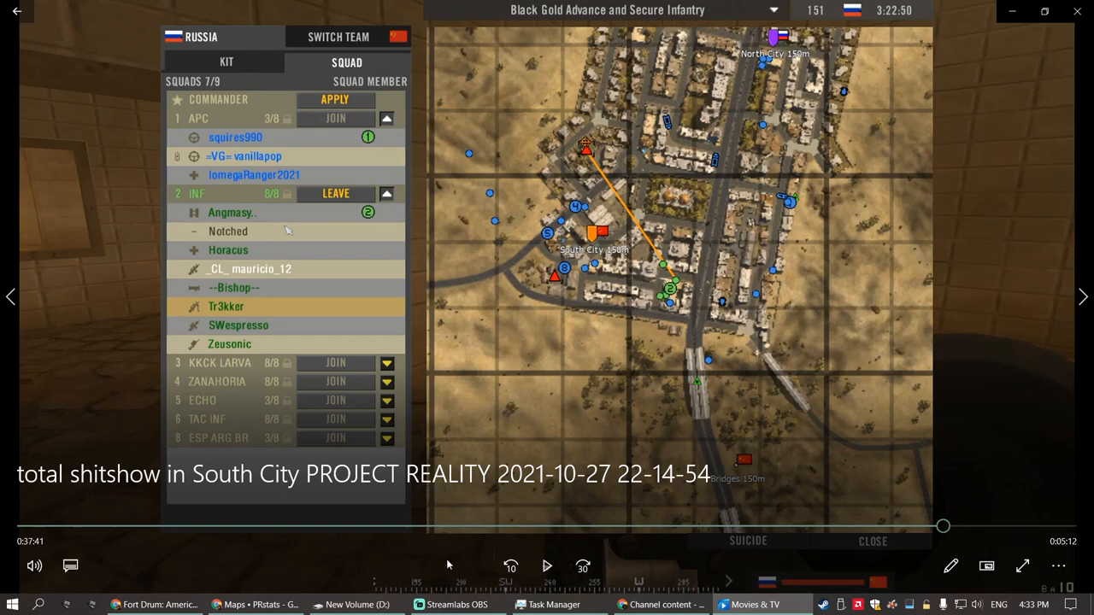
pyautogui.click(441, 601)
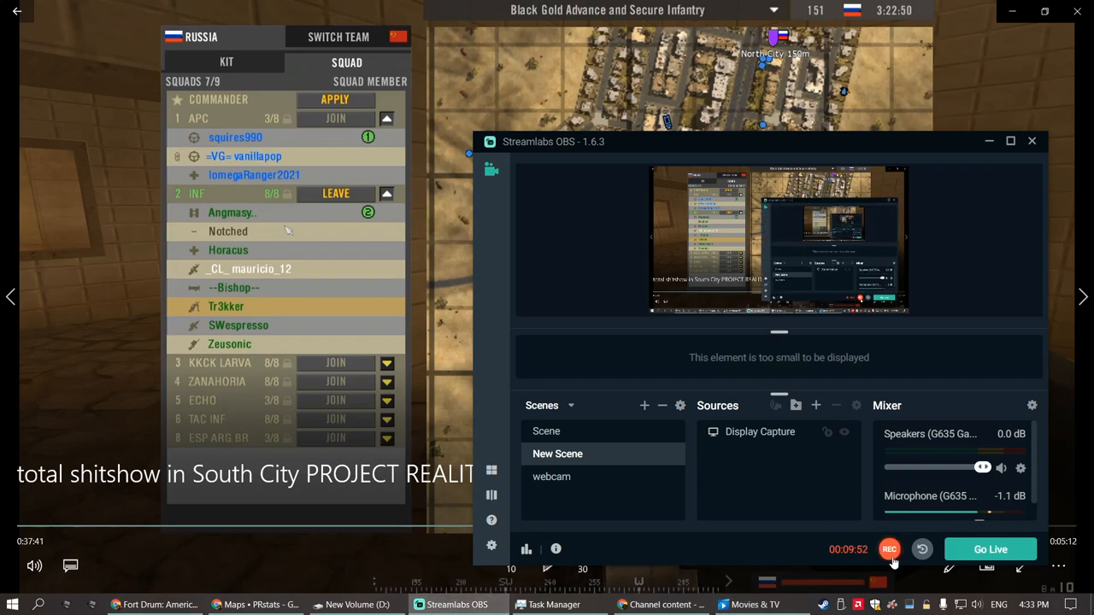